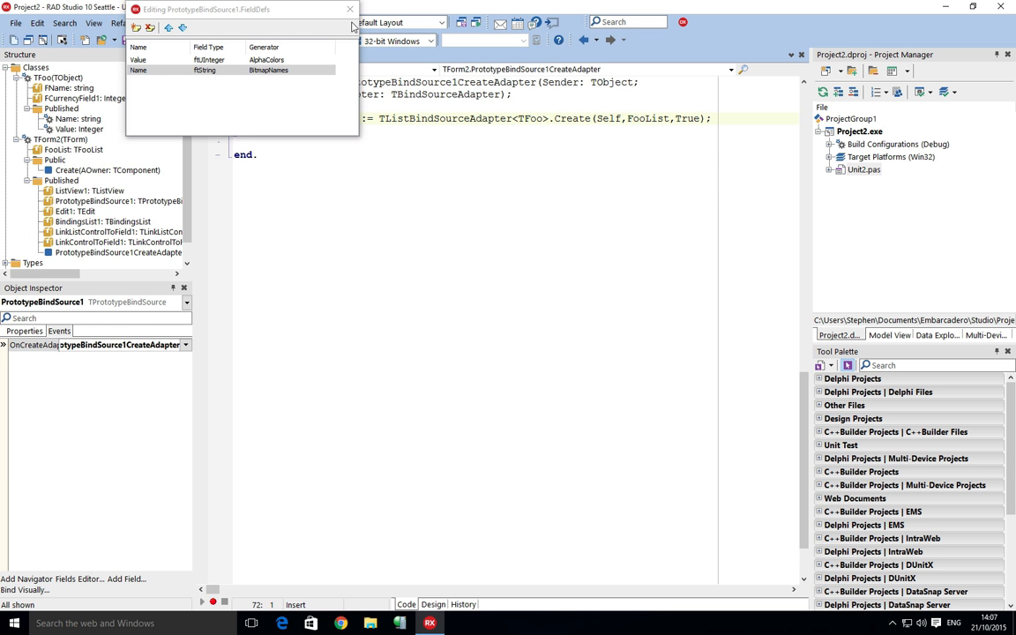
- Close the PrototypeBindSource1 Fields Editor to return to the form layout
left_click(350, 9)
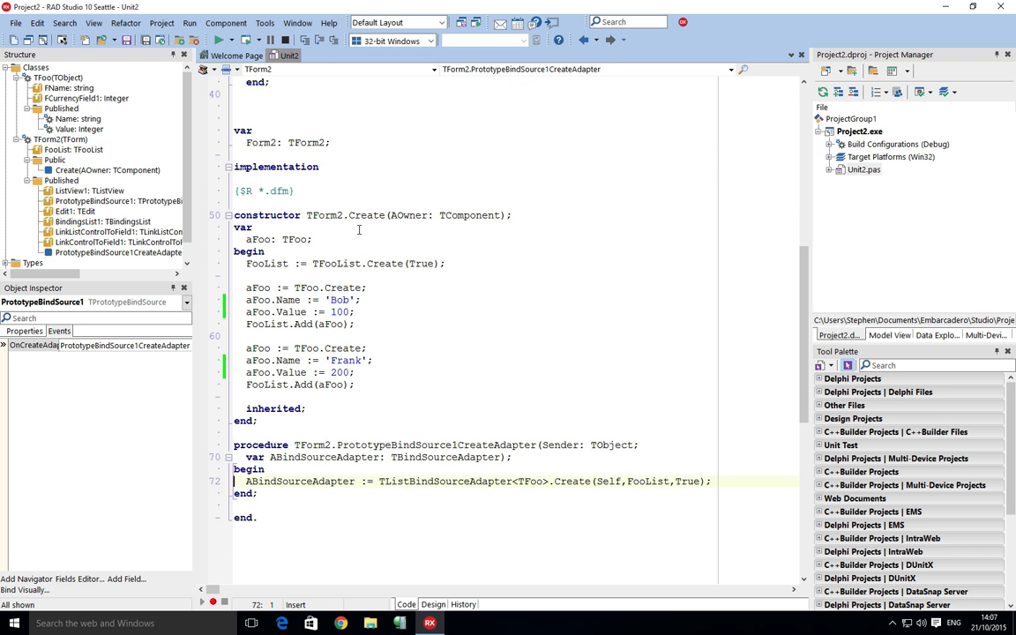
mouse_move(304, 316)
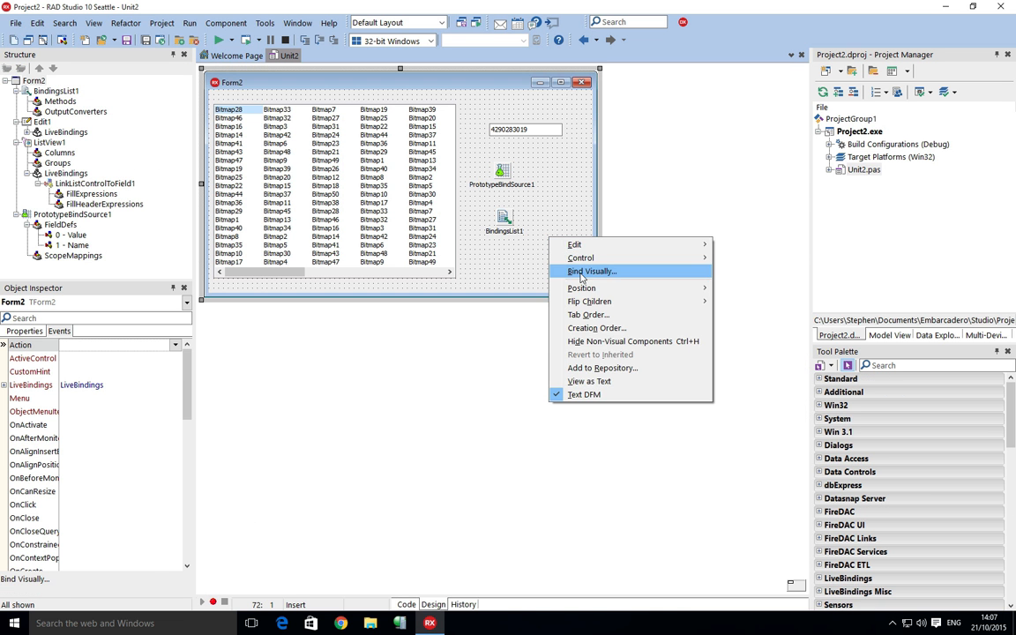
- Review Form2's LiveBindings diagram, then show the form definition as text via View as Text
left_click(591, 271)
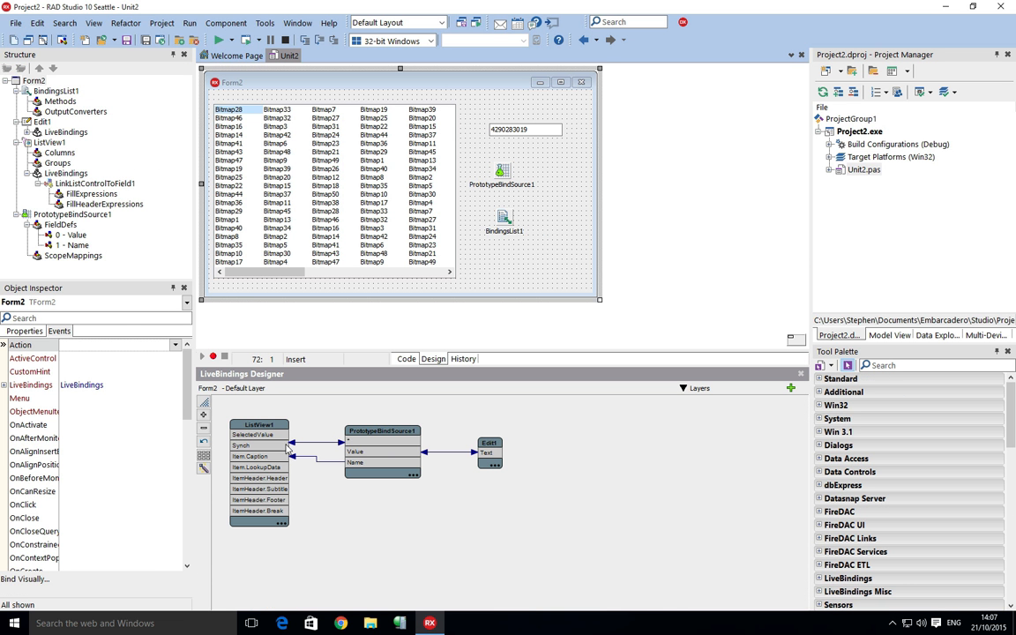
mouse_move(533, 261)
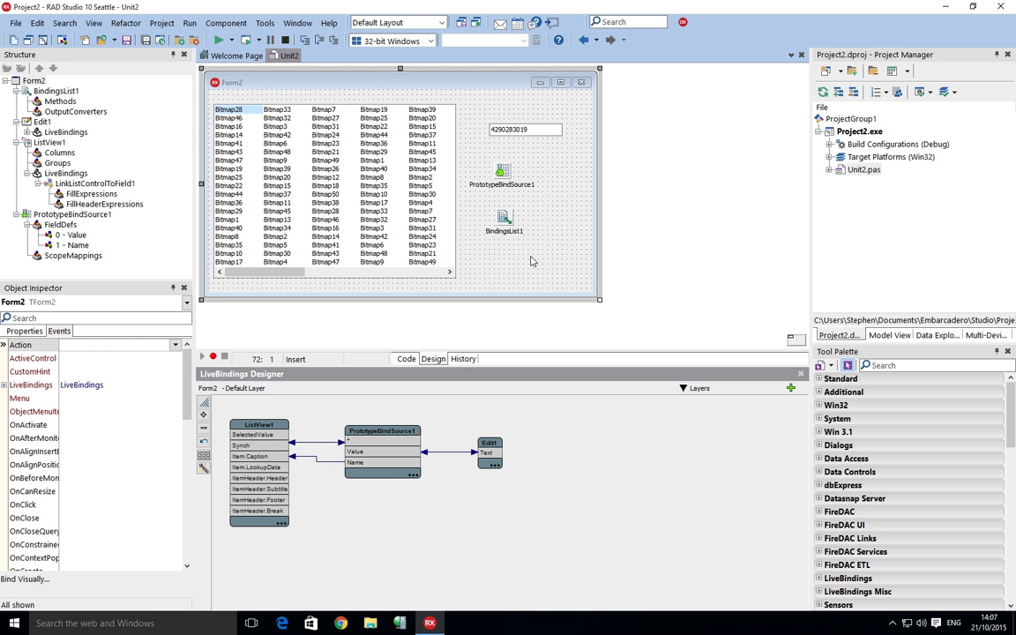
right_click(529, 256)
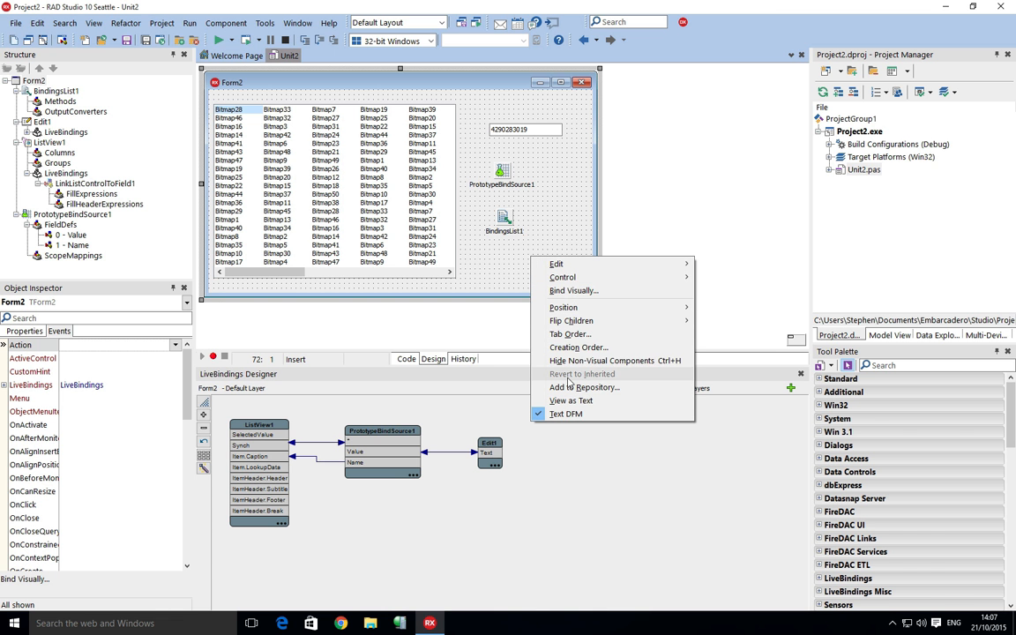
left_click(572, 400)
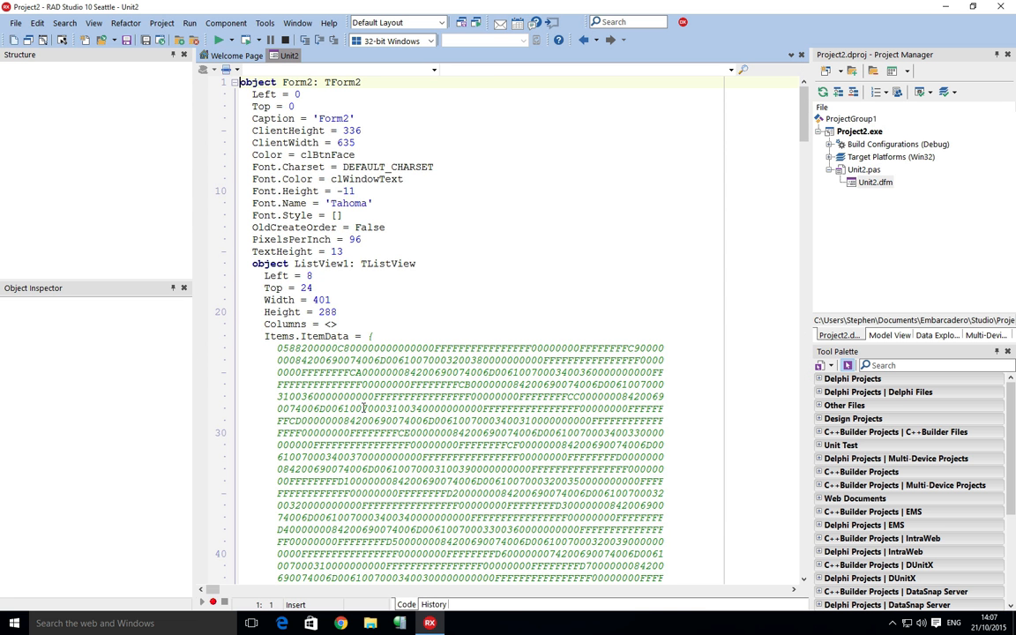
- Cut the TLinkListControlToField and TLinkControlToField objects from BindingsList1 and return to form view
scroll("down", 3)
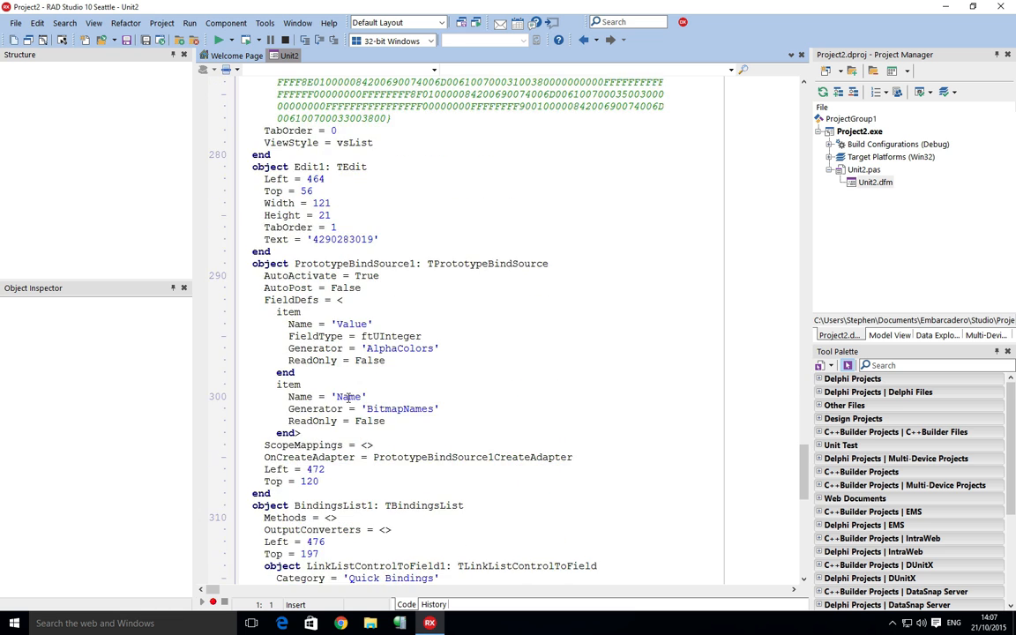
scroll("down", 3)
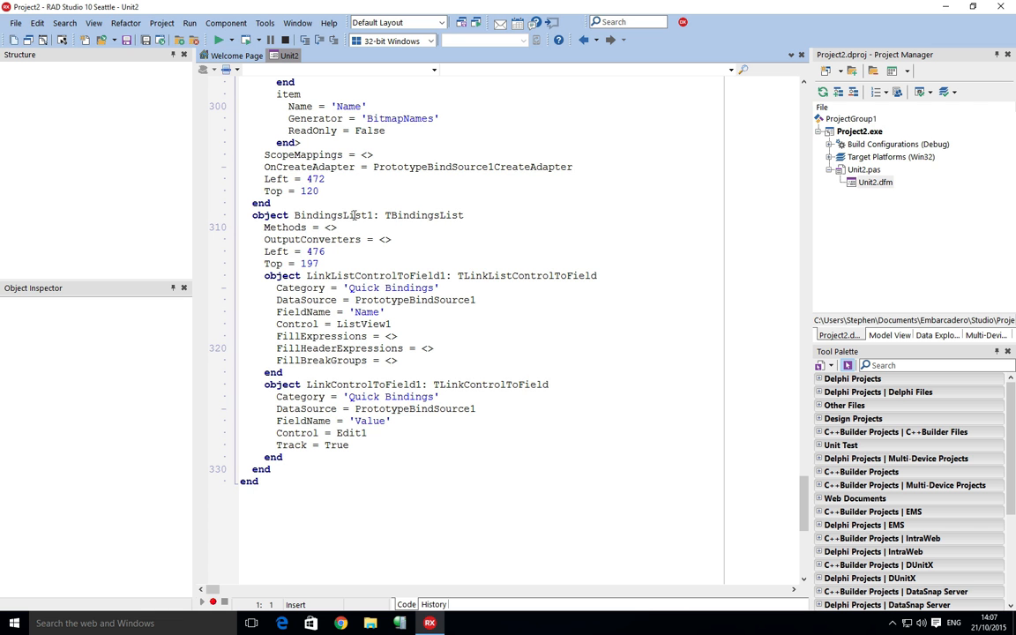
left_click_drag(265, 276, 314, 432)
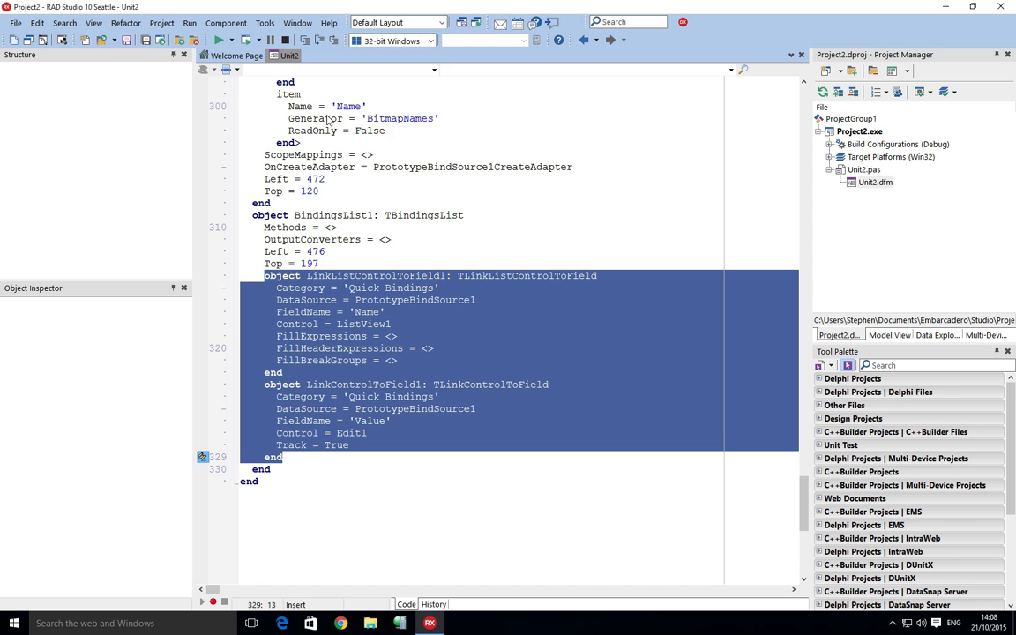
left_click(434, 604)
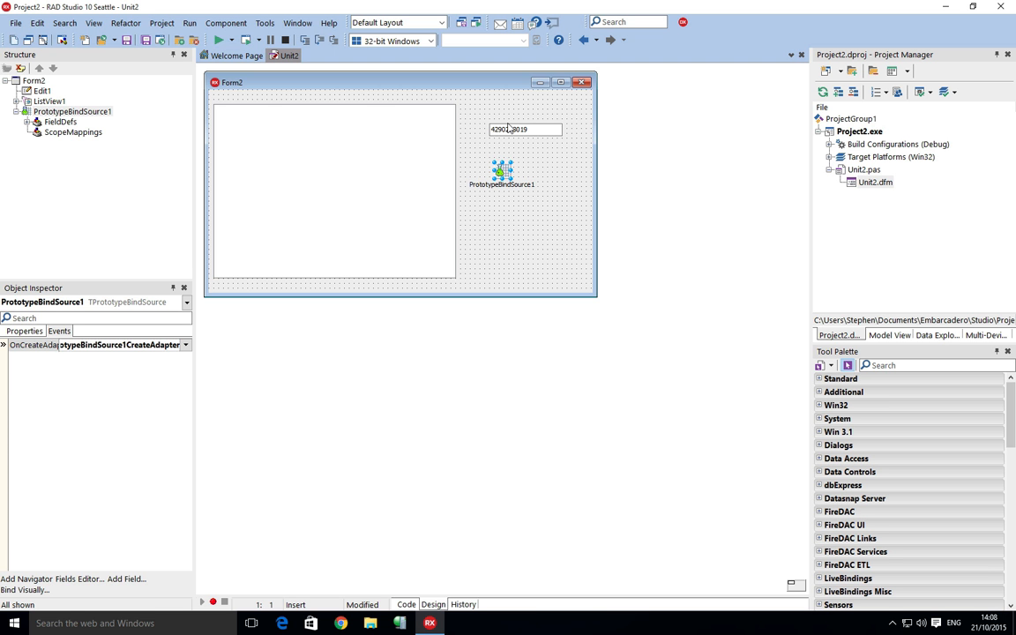
- Clear Edit1's Text property and create TForm2.FormCreate holding the pasted link definitions
left_click(526, 129)
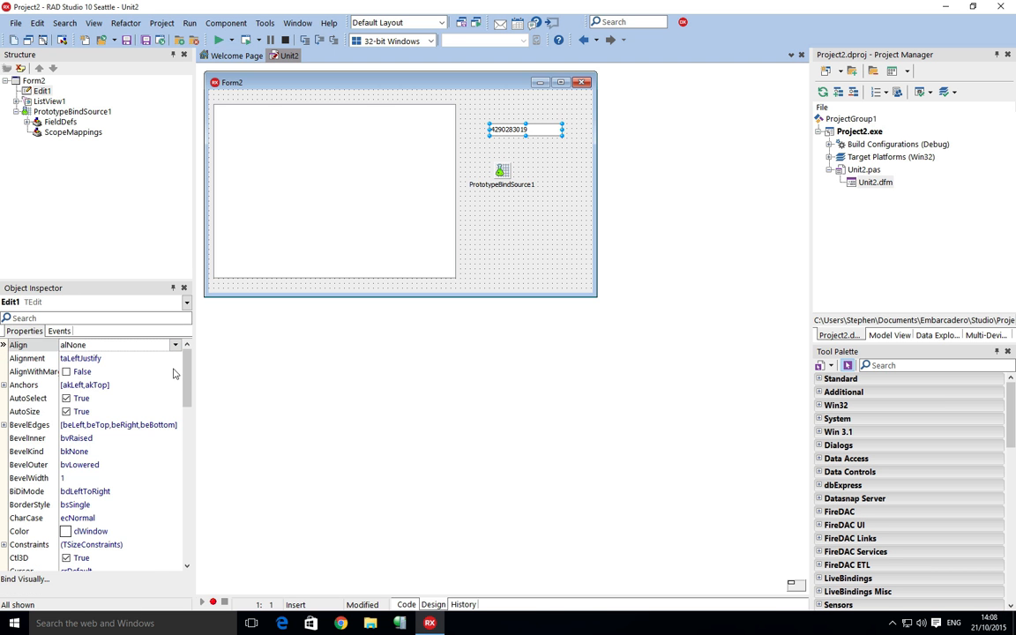
scroll("down", 3)
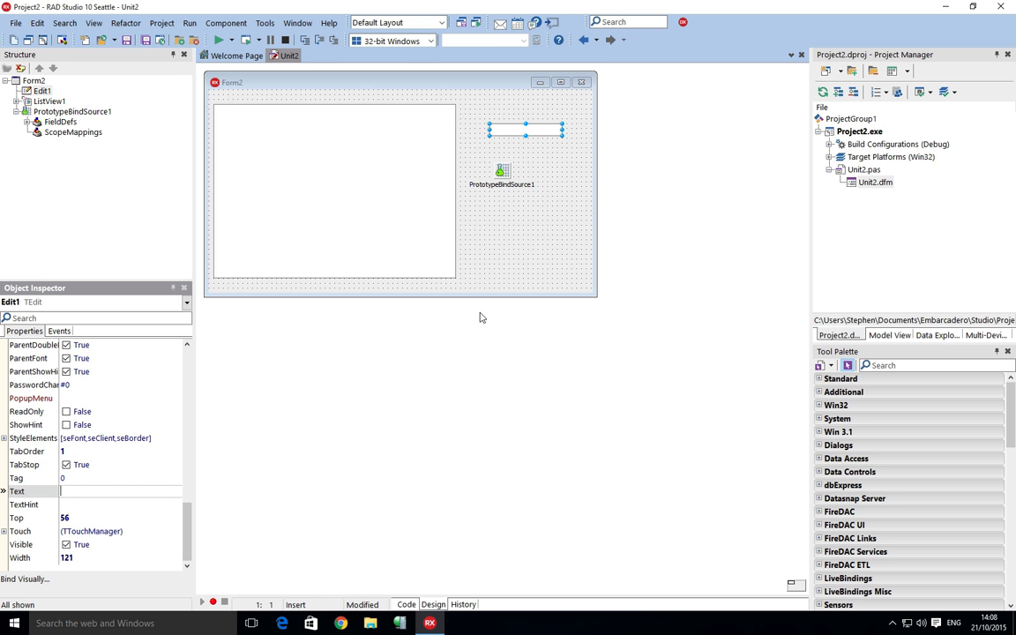
left_click(406, 603)
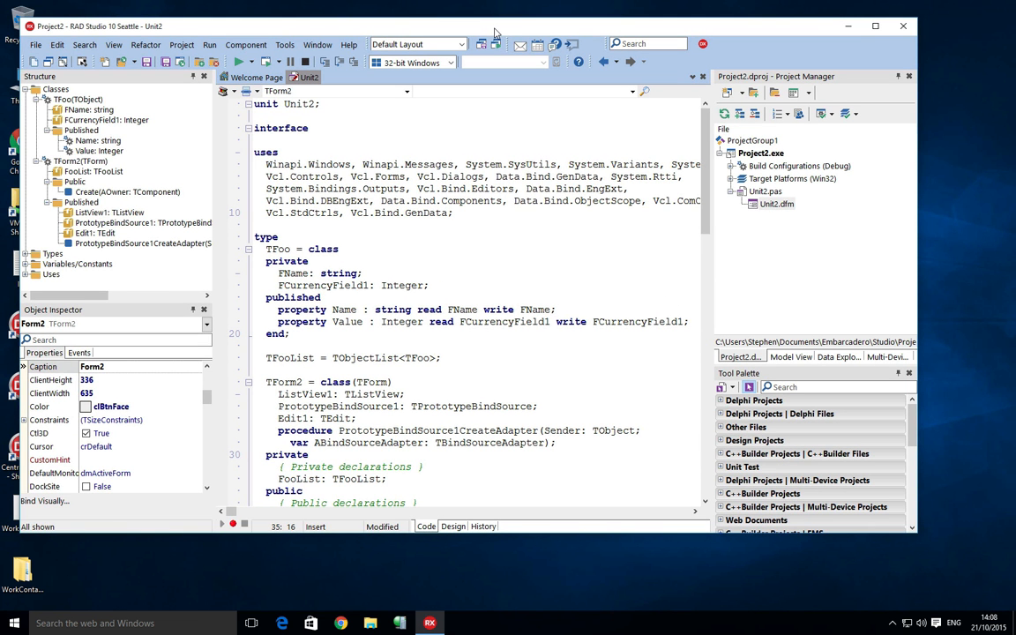
left_click(452, 526)
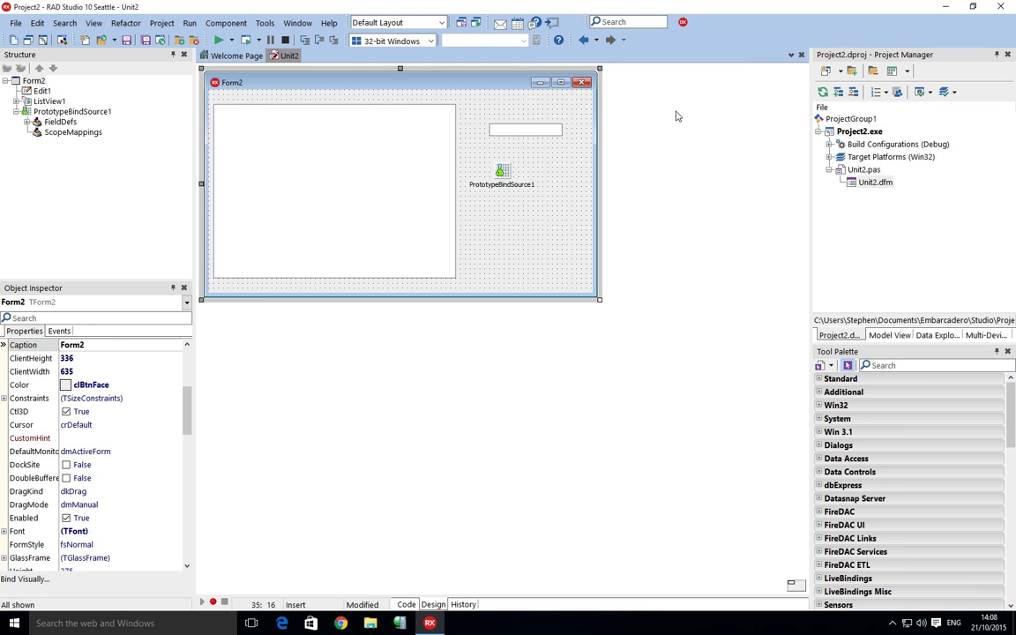
left_click(406, 604)
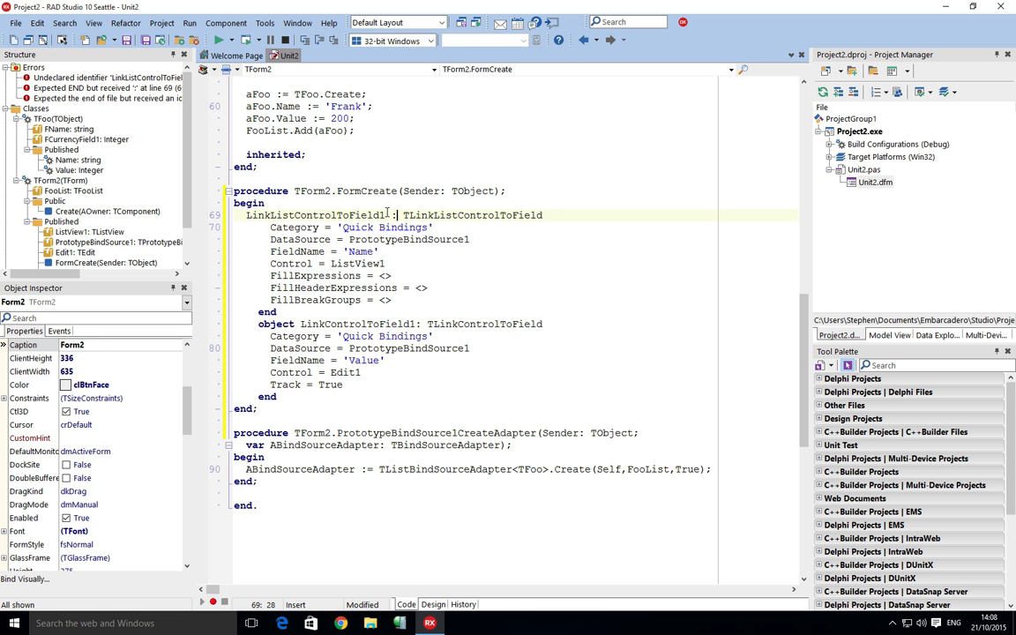
- Write LinkListControlToField1 := TLinkListControlToField.Create(Self) and declare the local variable
type(".Create")
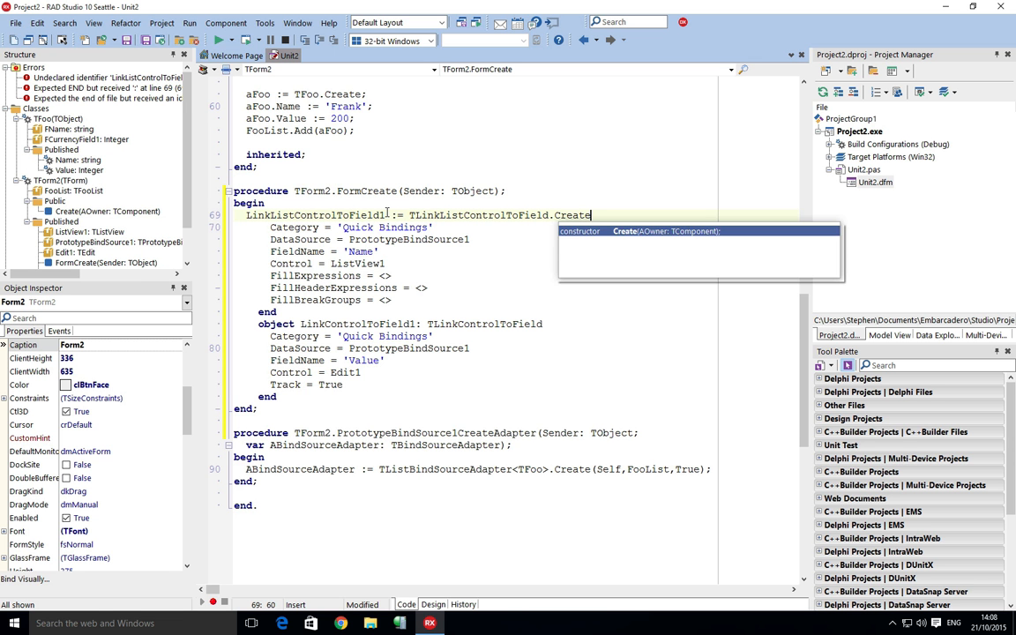
type("(Self);")
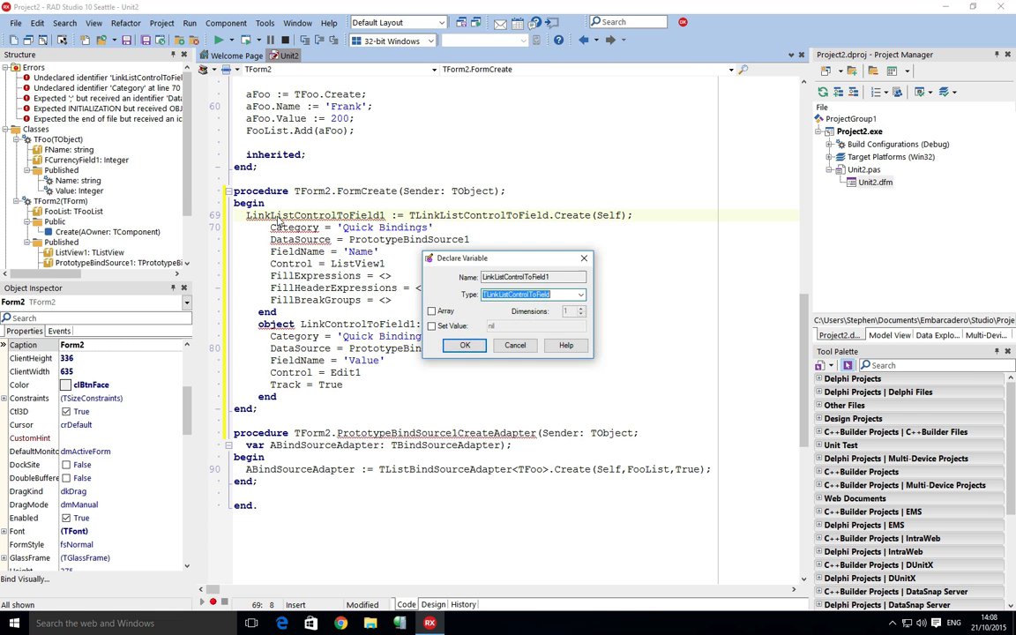
left_click(466, 344)
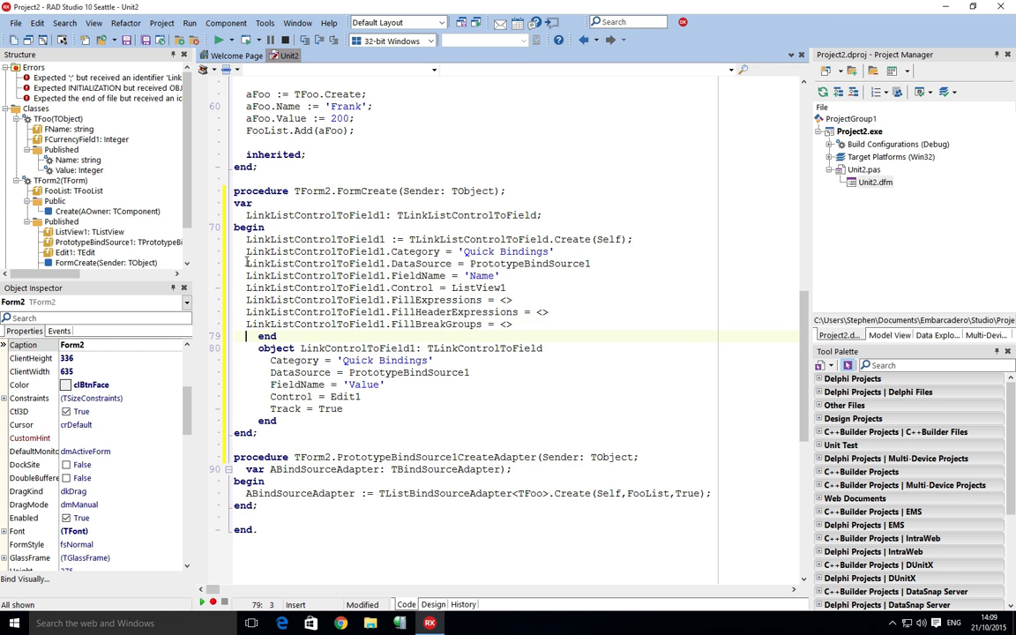
- Convert remaining properties to := assignments, drop Category and FillExpressions, and create the TLinkControlToField likewise
left_click(448, 250)
type(":")
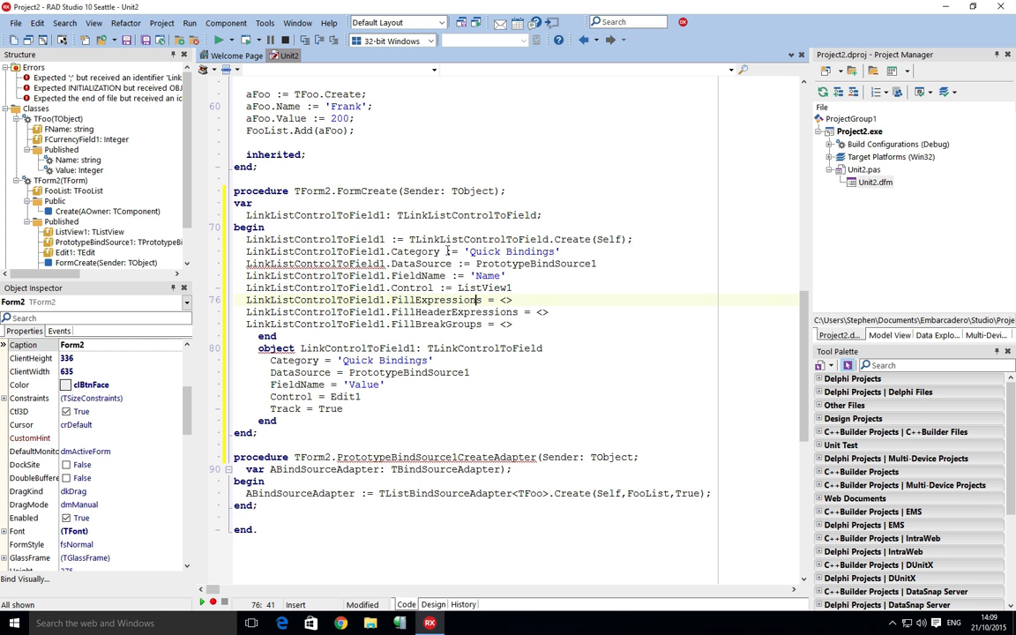
left_click(529, 313)
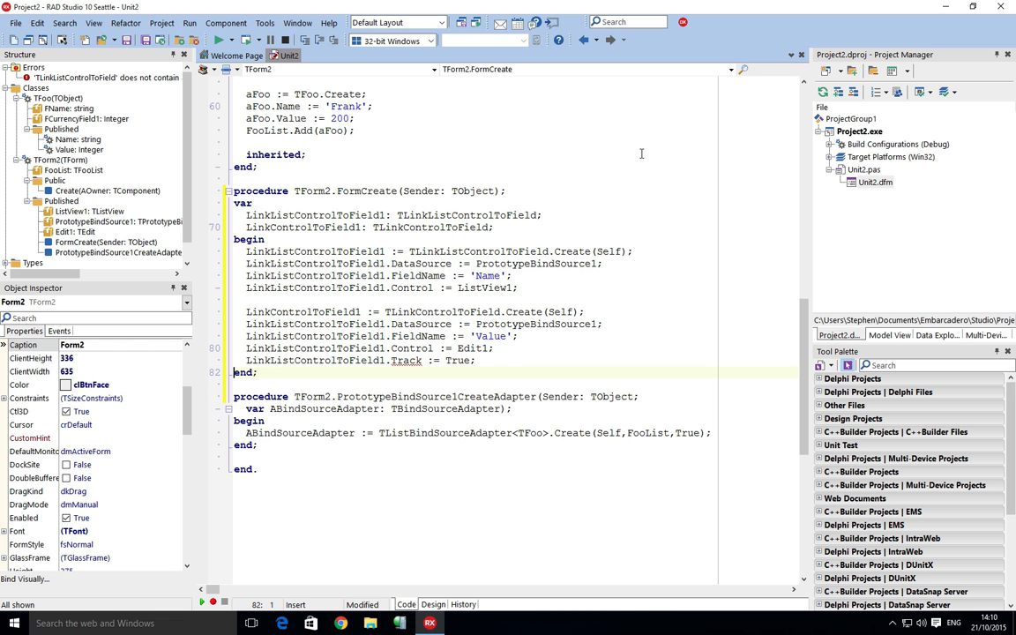
double_click(304, 310)
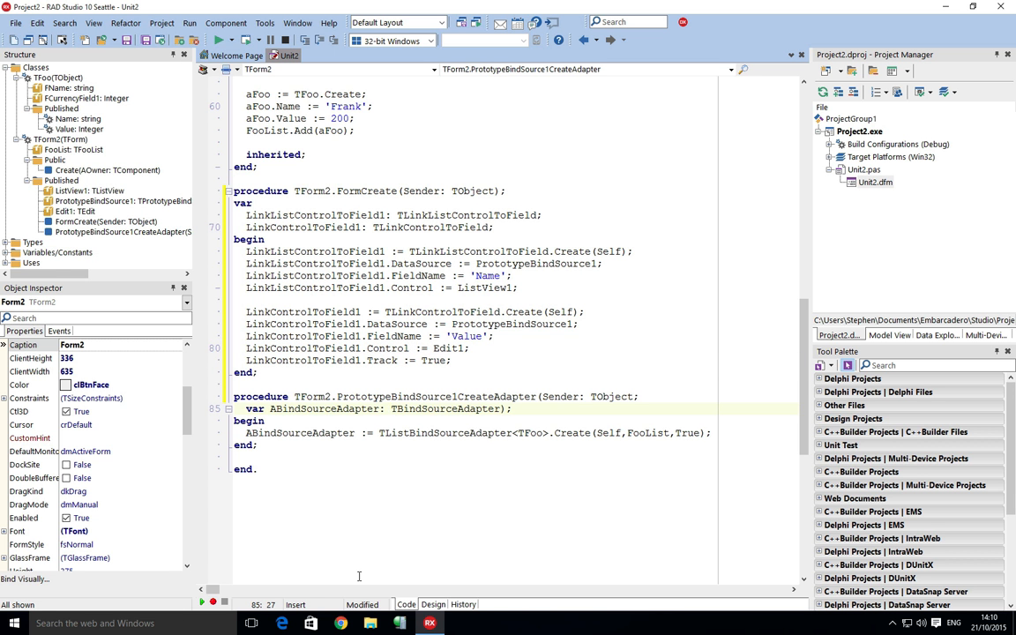
mouse_move(247, 226)
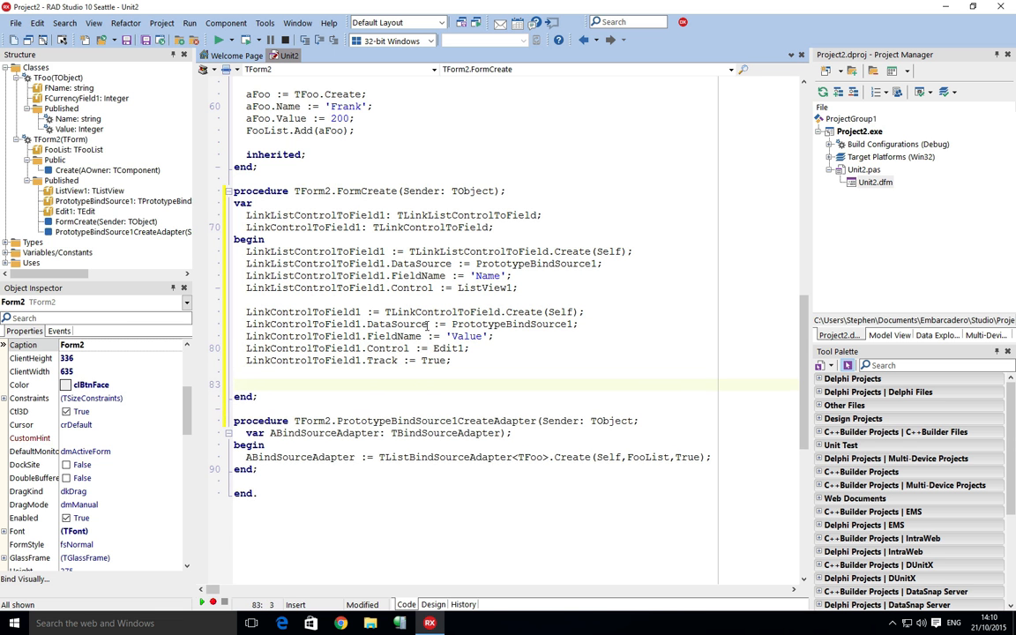
- Add PrototypeBindSource1.Active := at the end of FormCreate, picking the value from Code Insight
type("PrototypeBindSource1.")
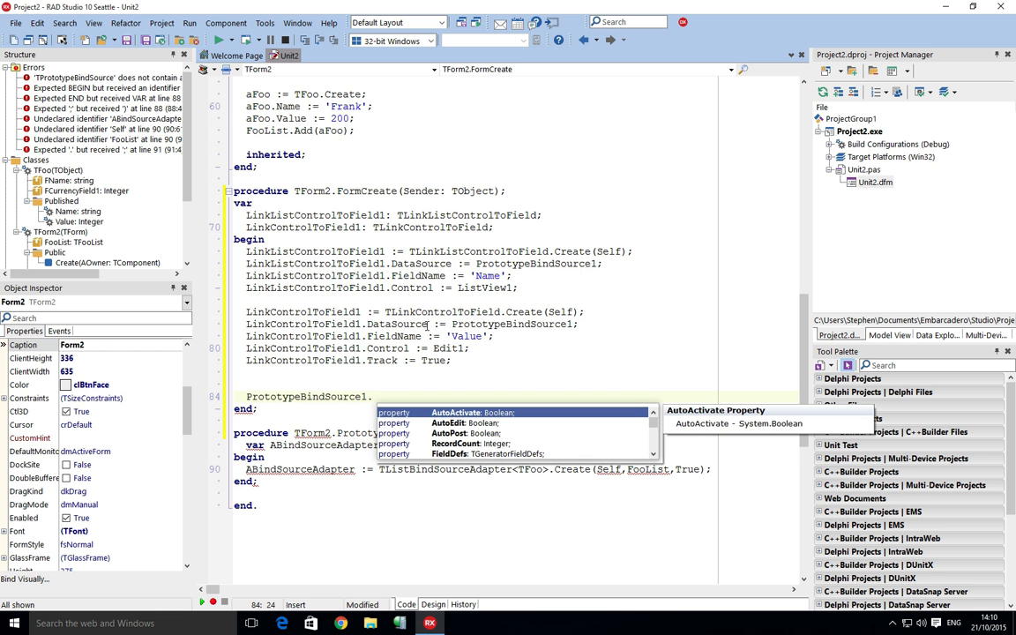
type("Active := A")
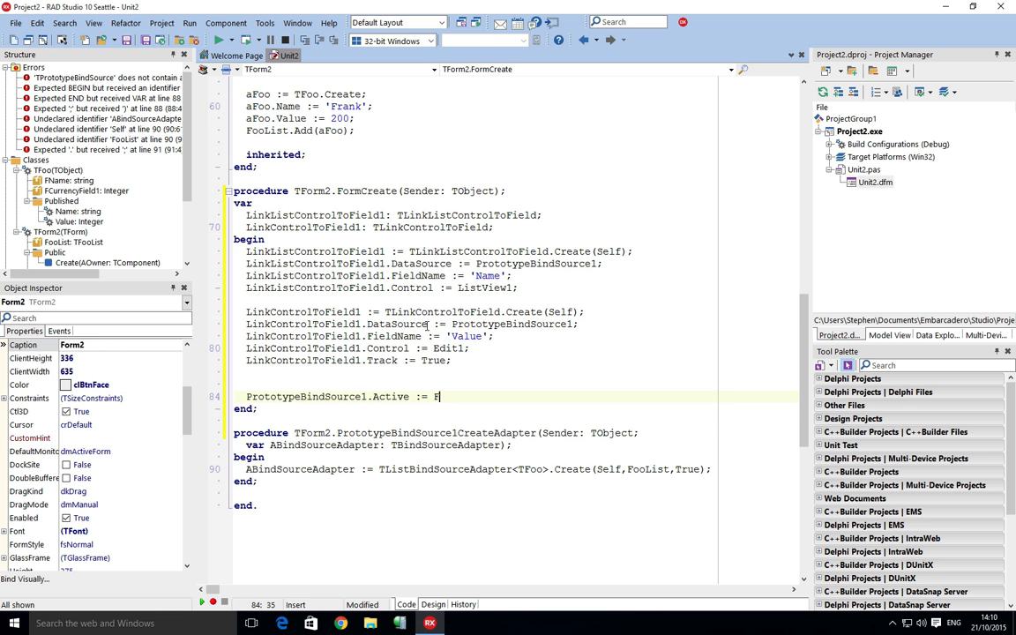